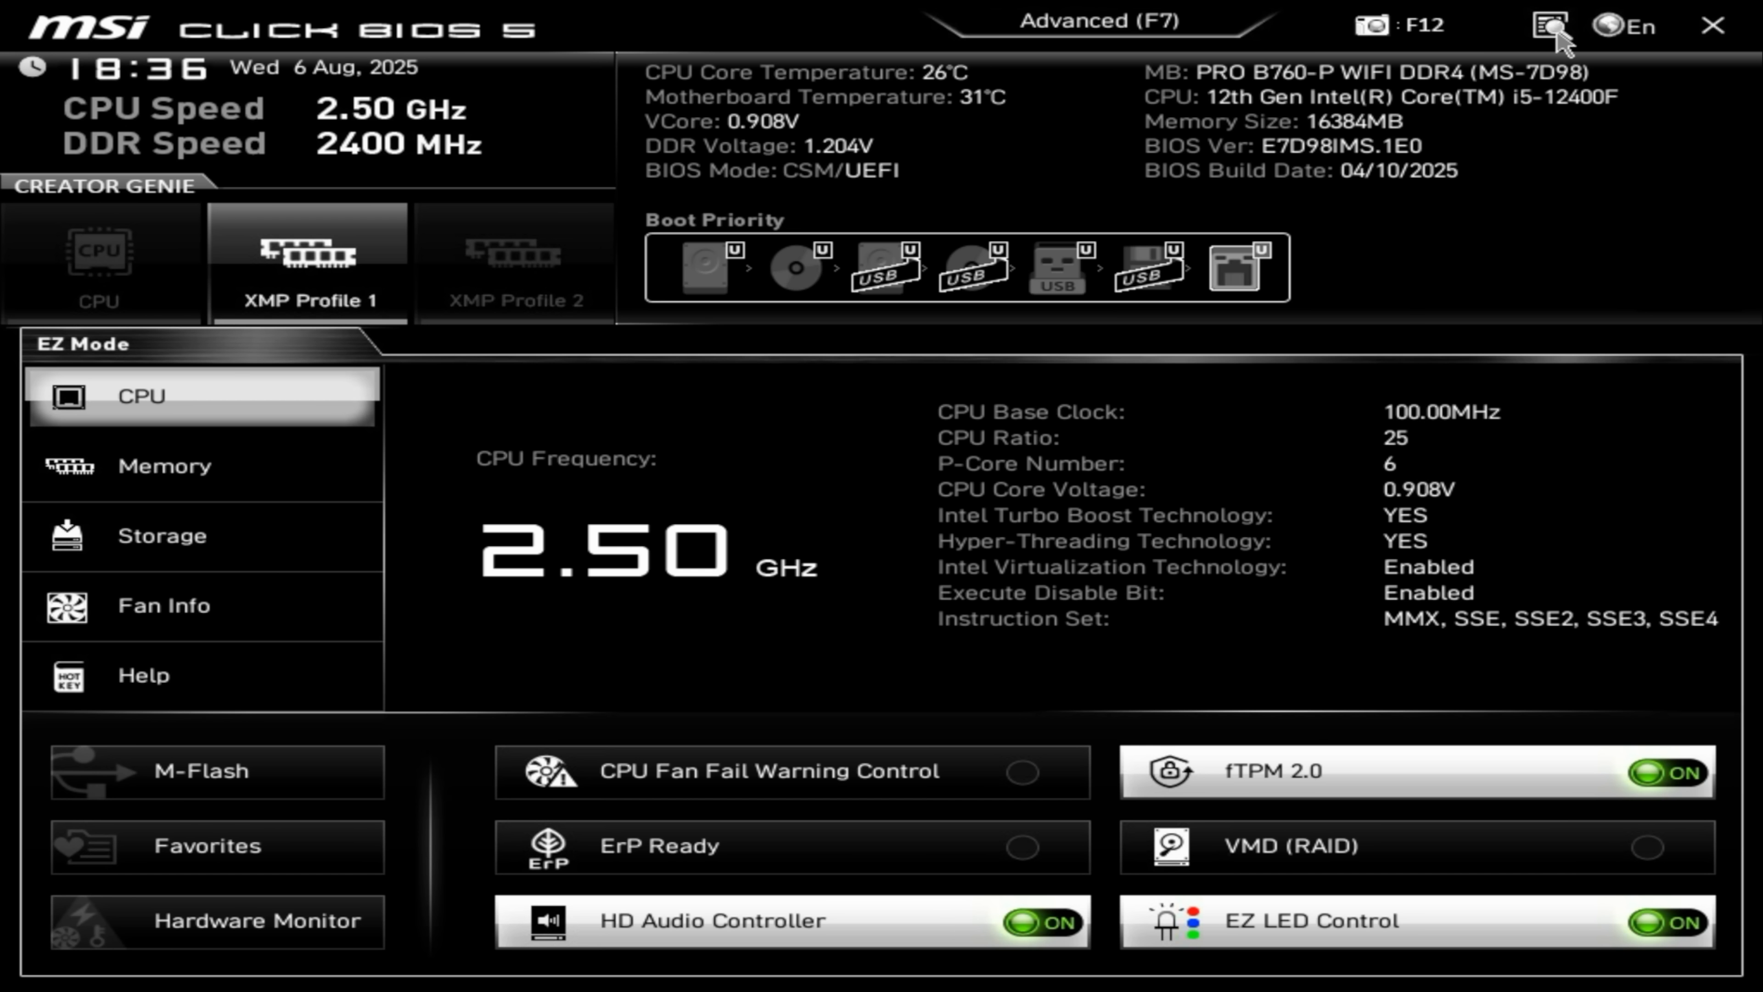
Switch the BIOS from EZ Mode to Advanced mode and enter the Settings category
left_click(1100, 22)
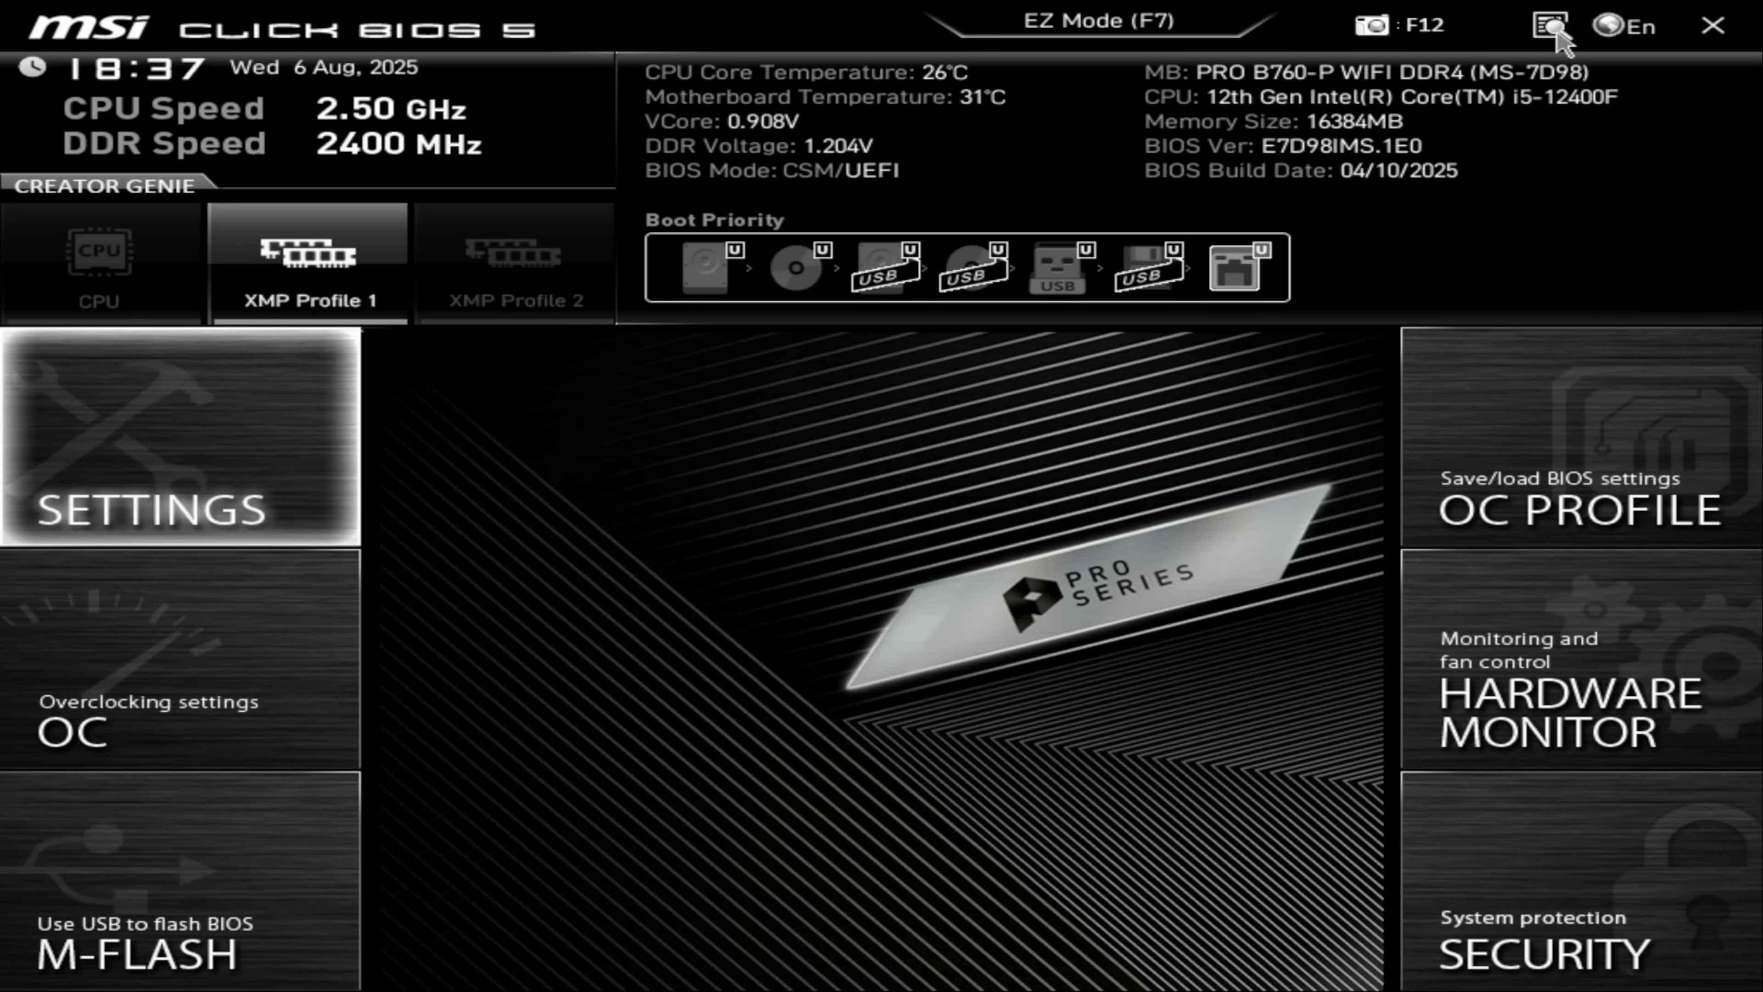
left_click(152, 438)
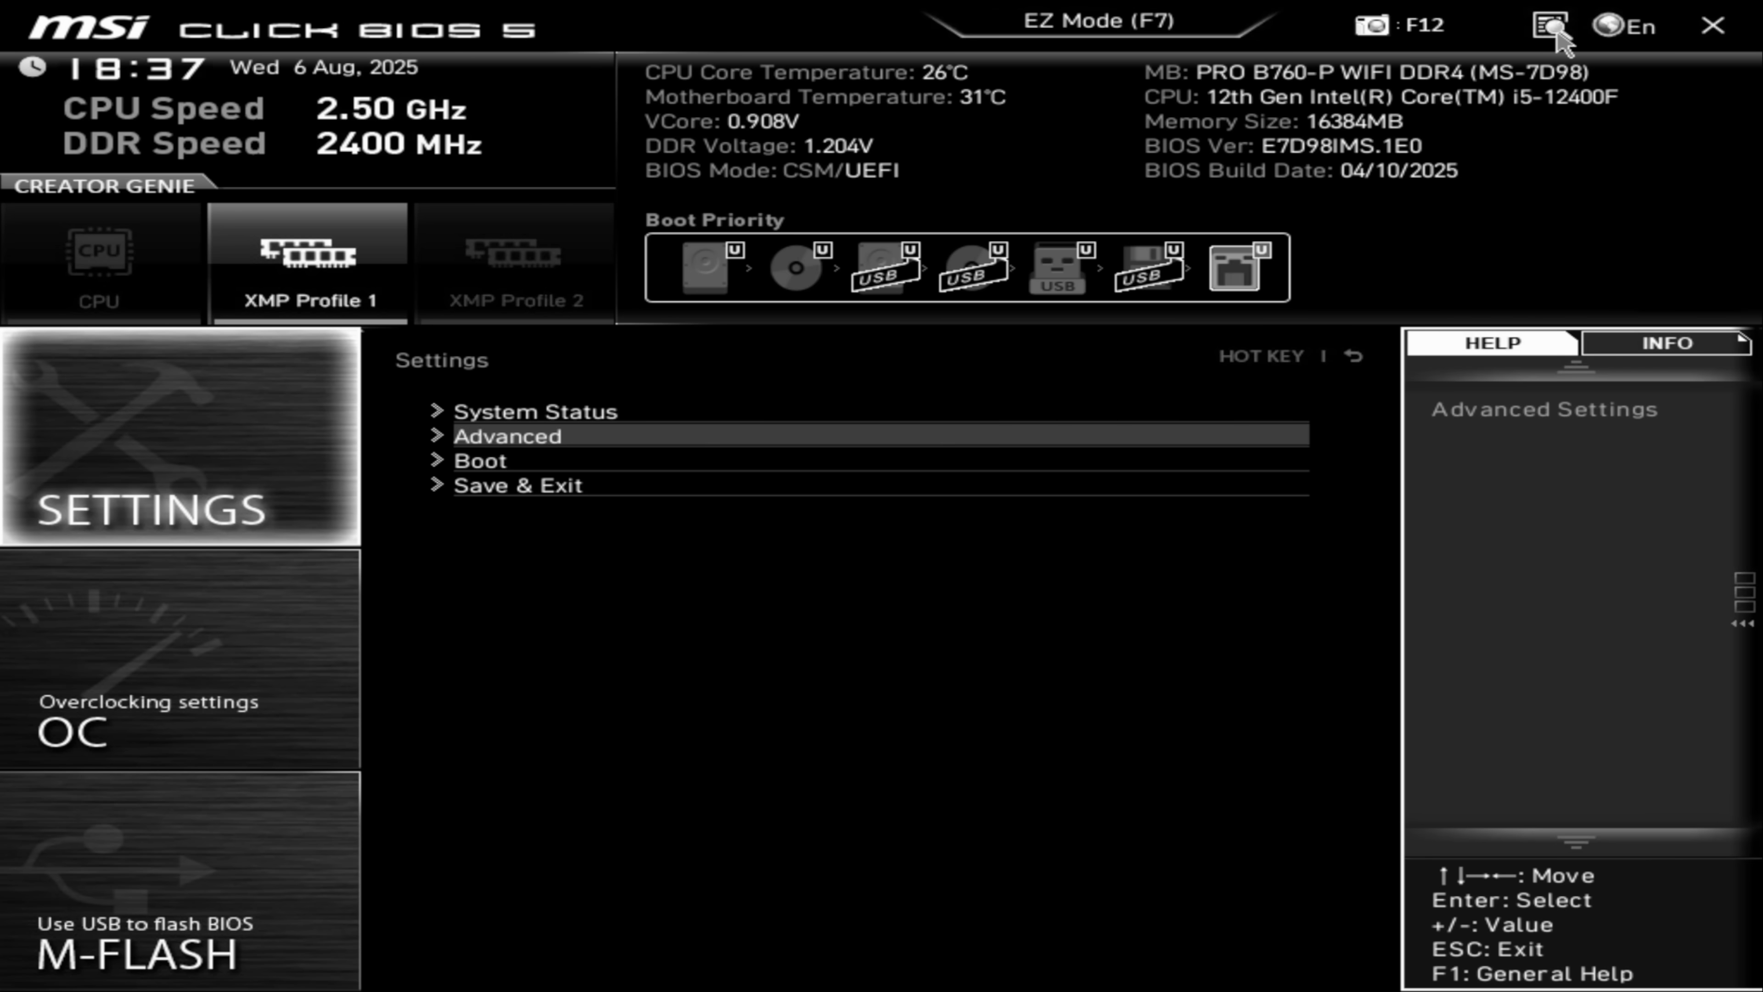
left_click(507, 435)
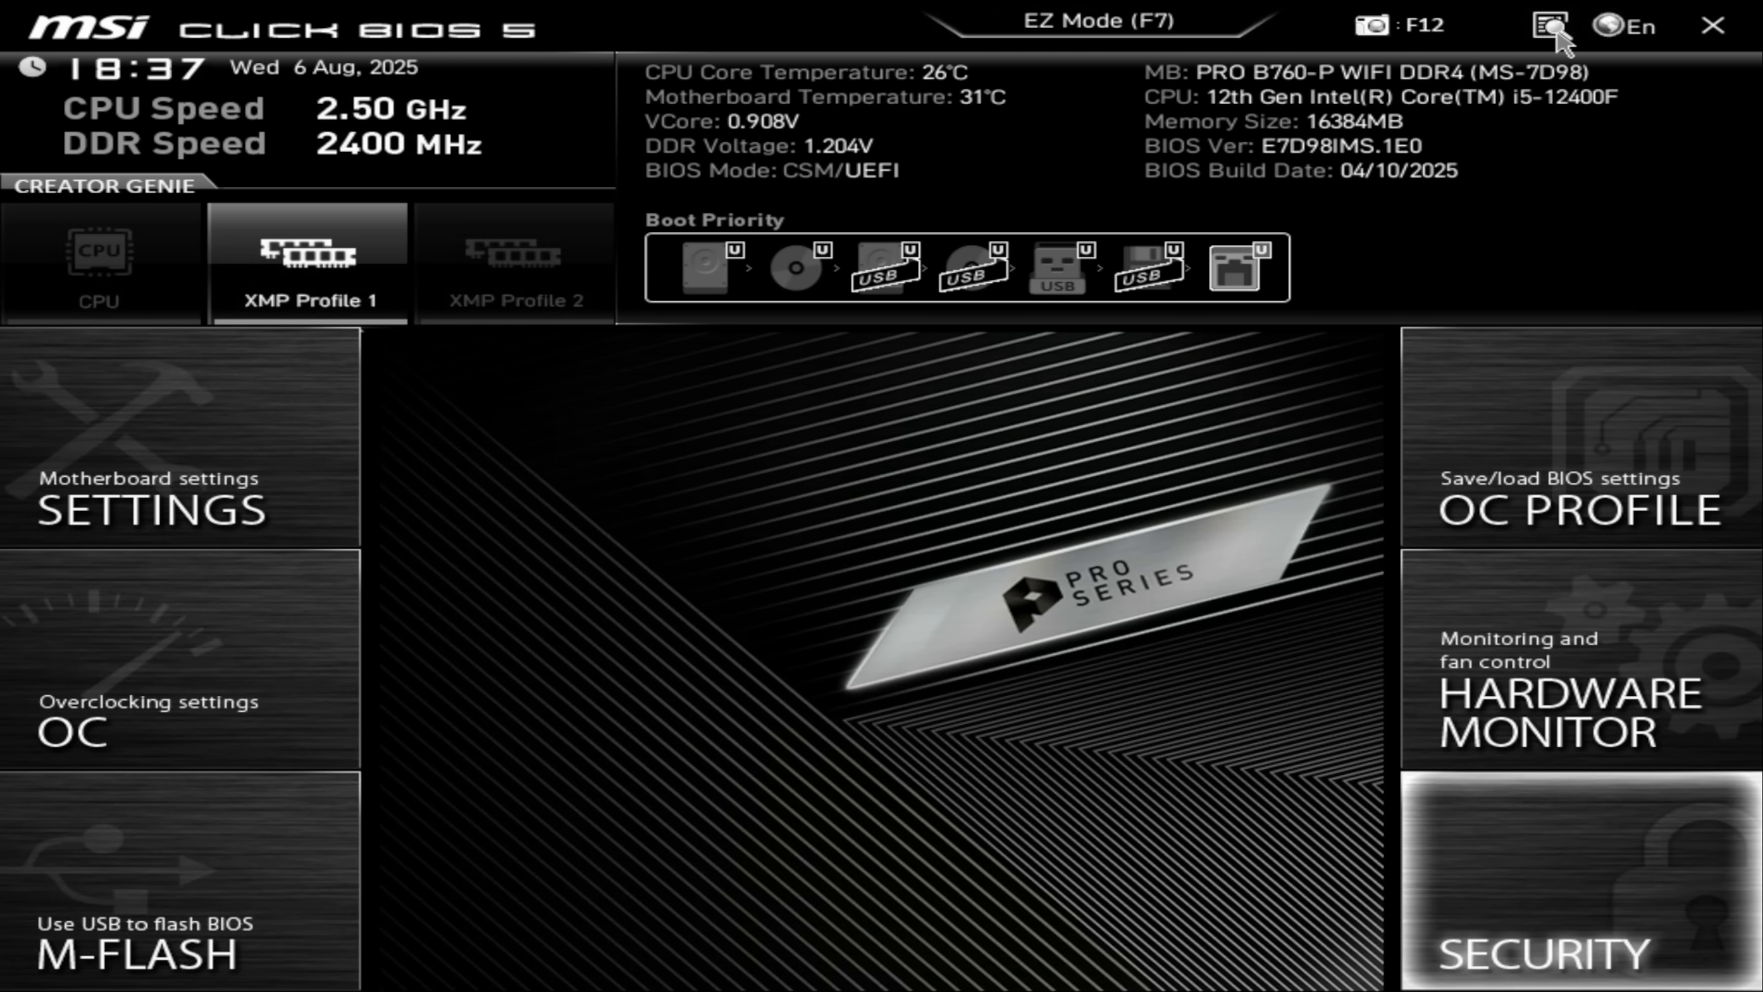
Navigate to Security and bring up the Secure Boot Disabled/Enabled choice
left_click(1538, 955)
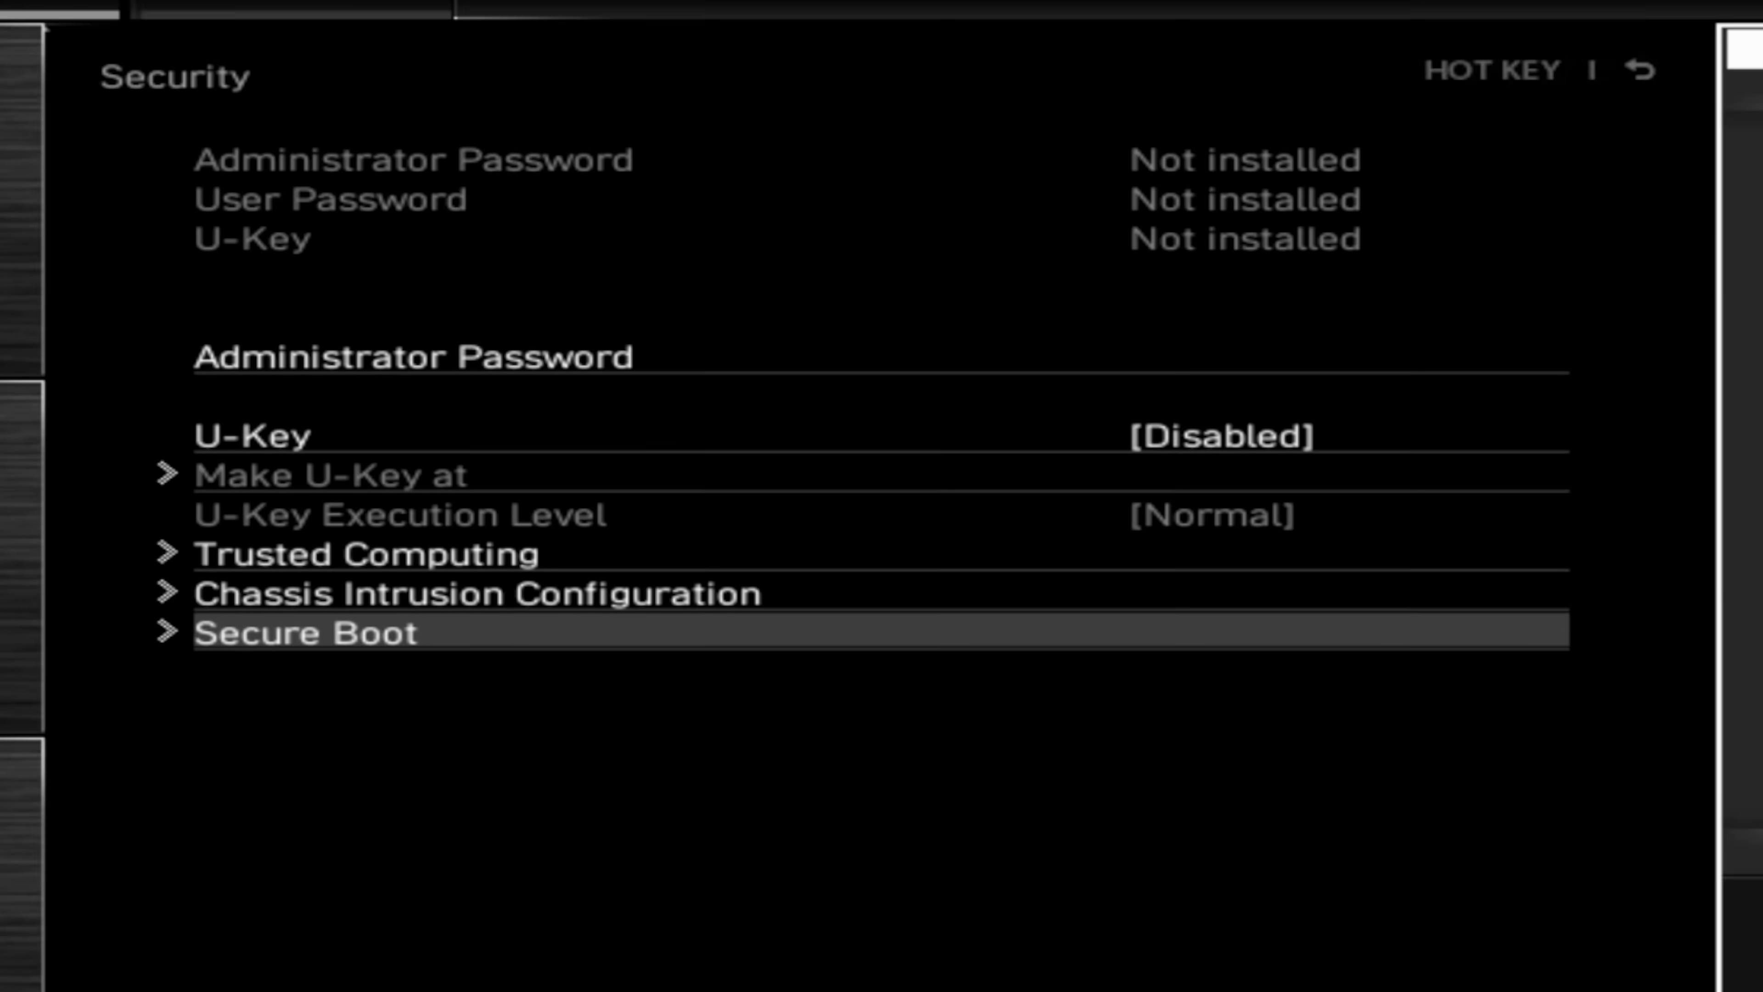
left_click(300, 632)
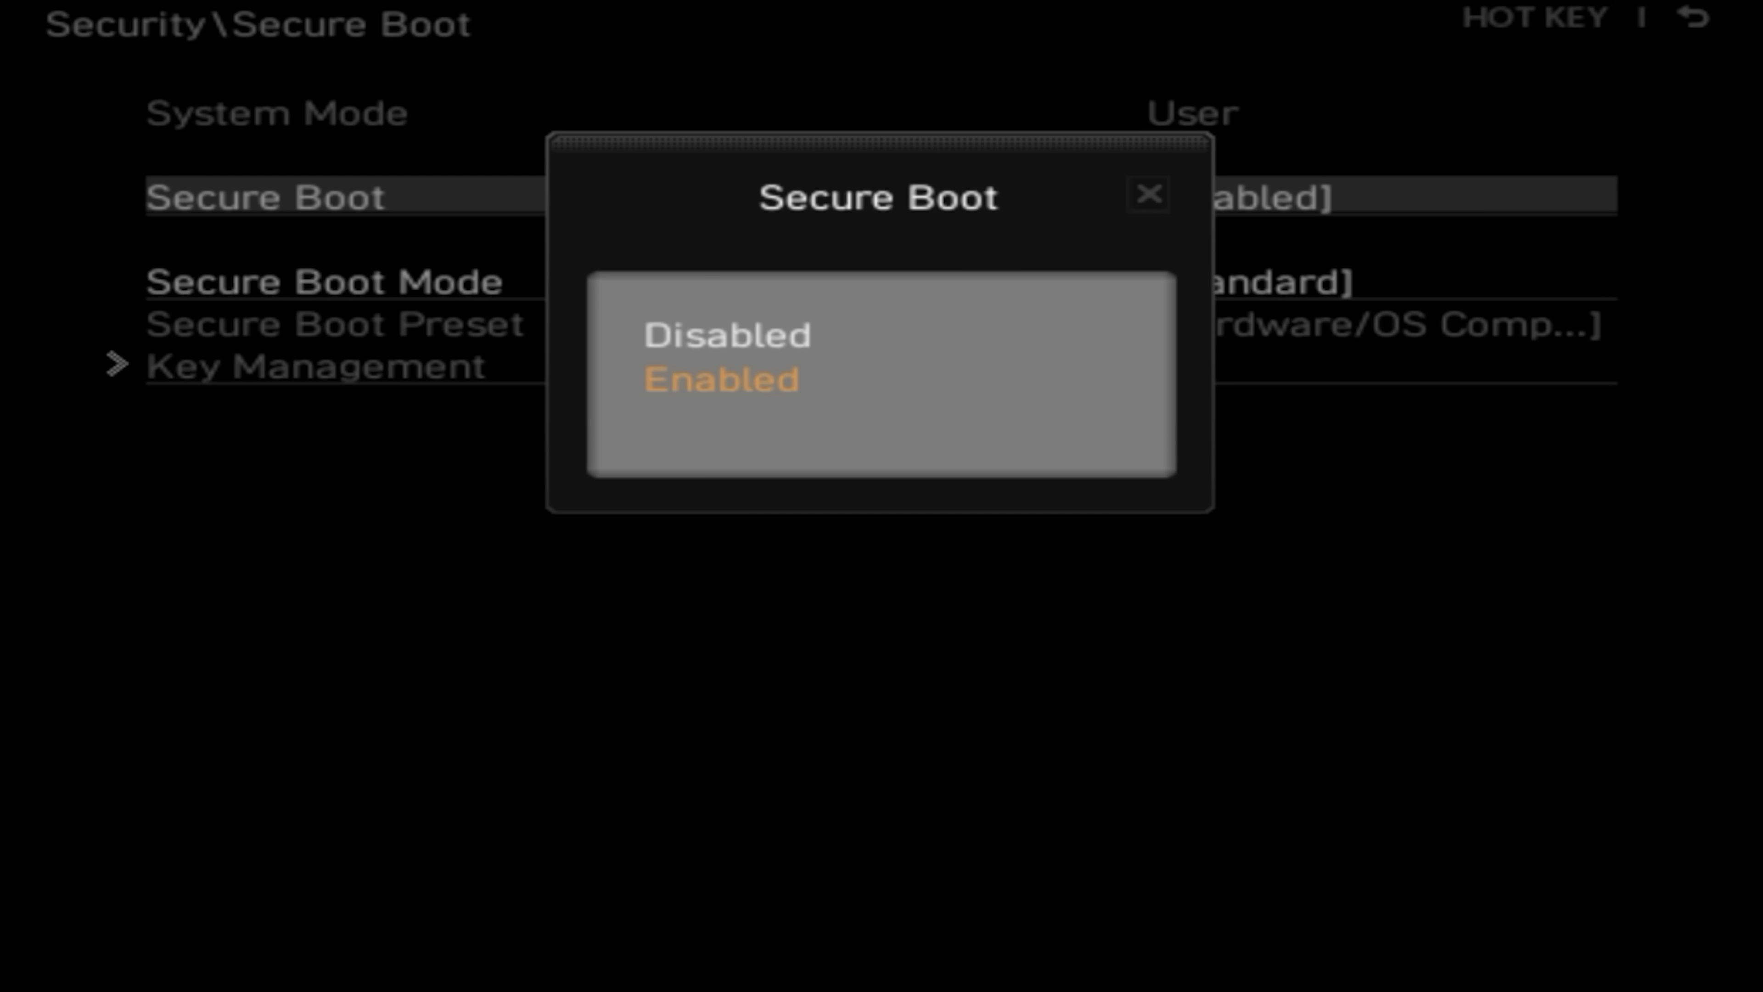
left_click(720, 379)
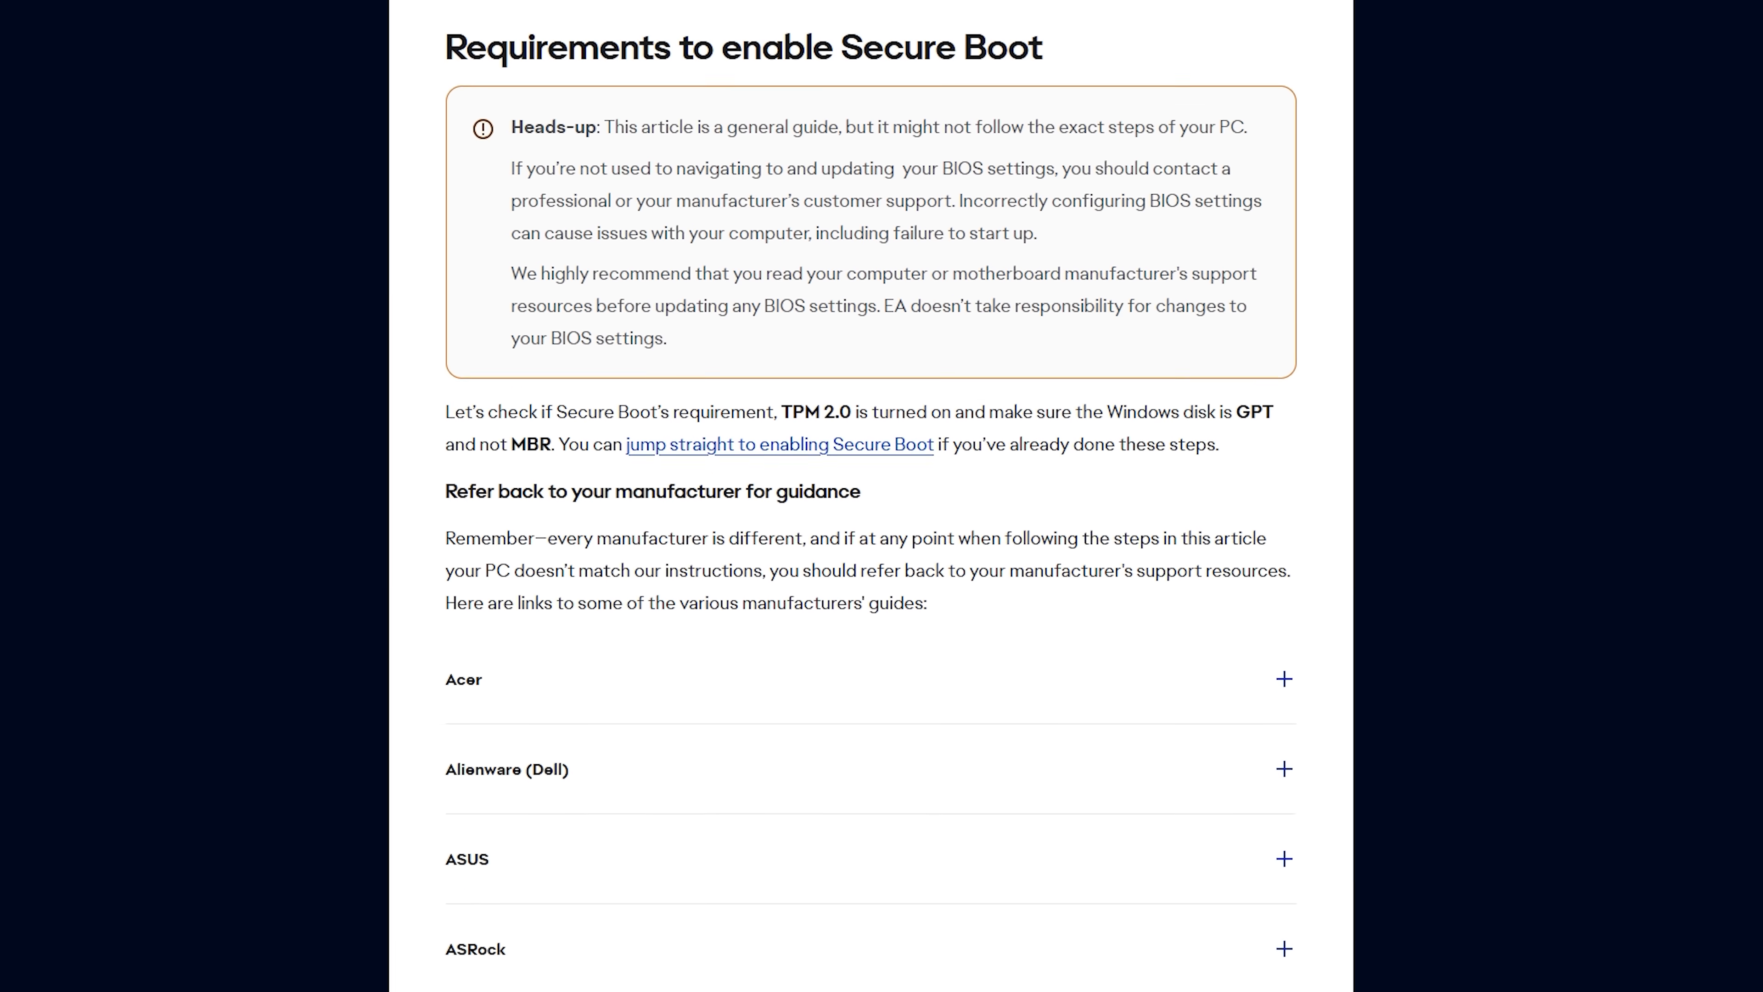
scroll("down", 3)
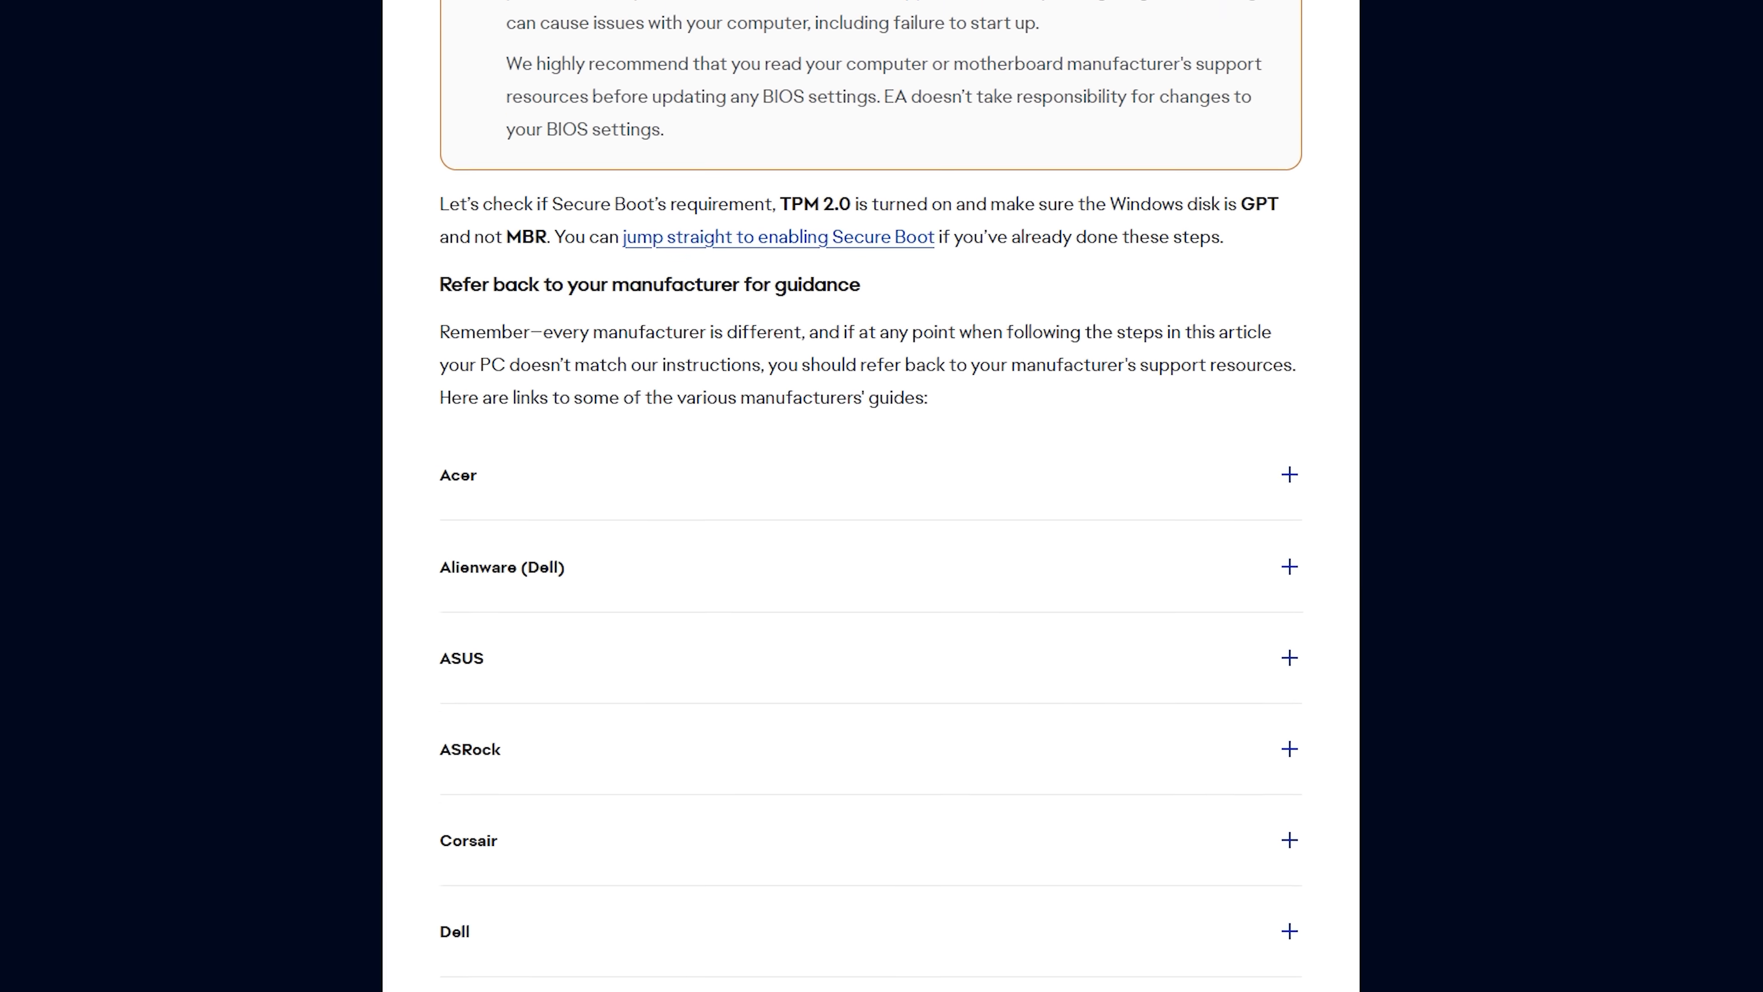
scroll("down", 3)
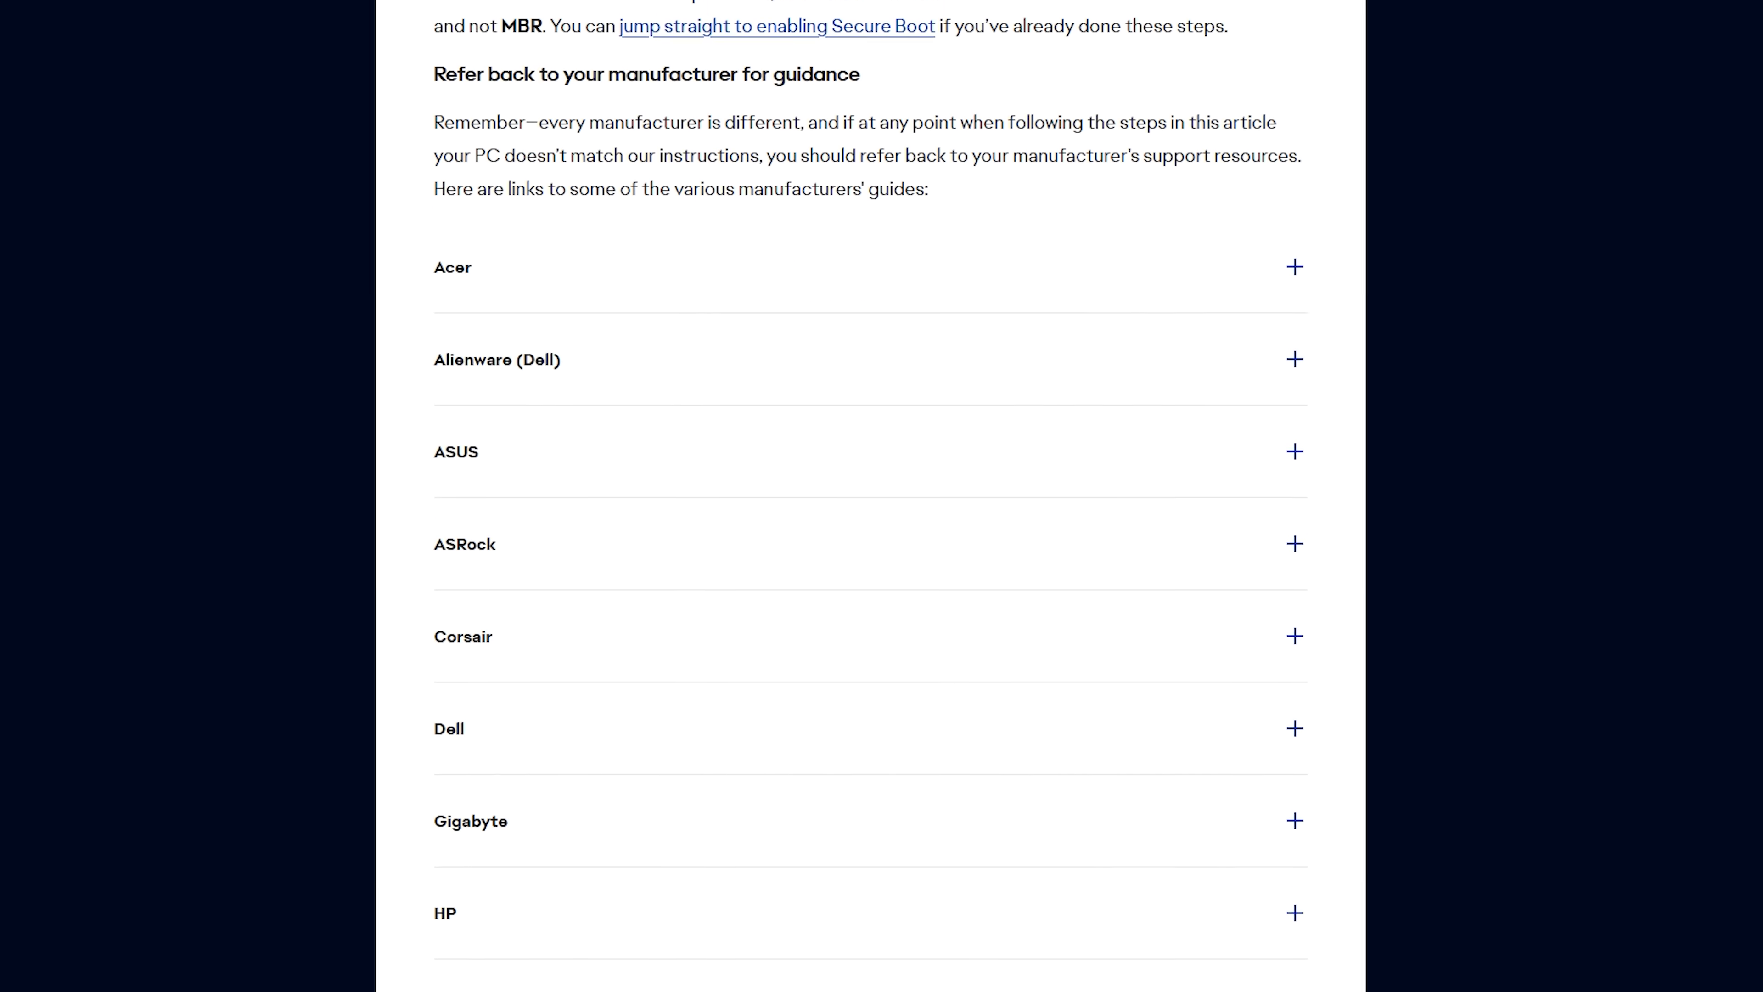